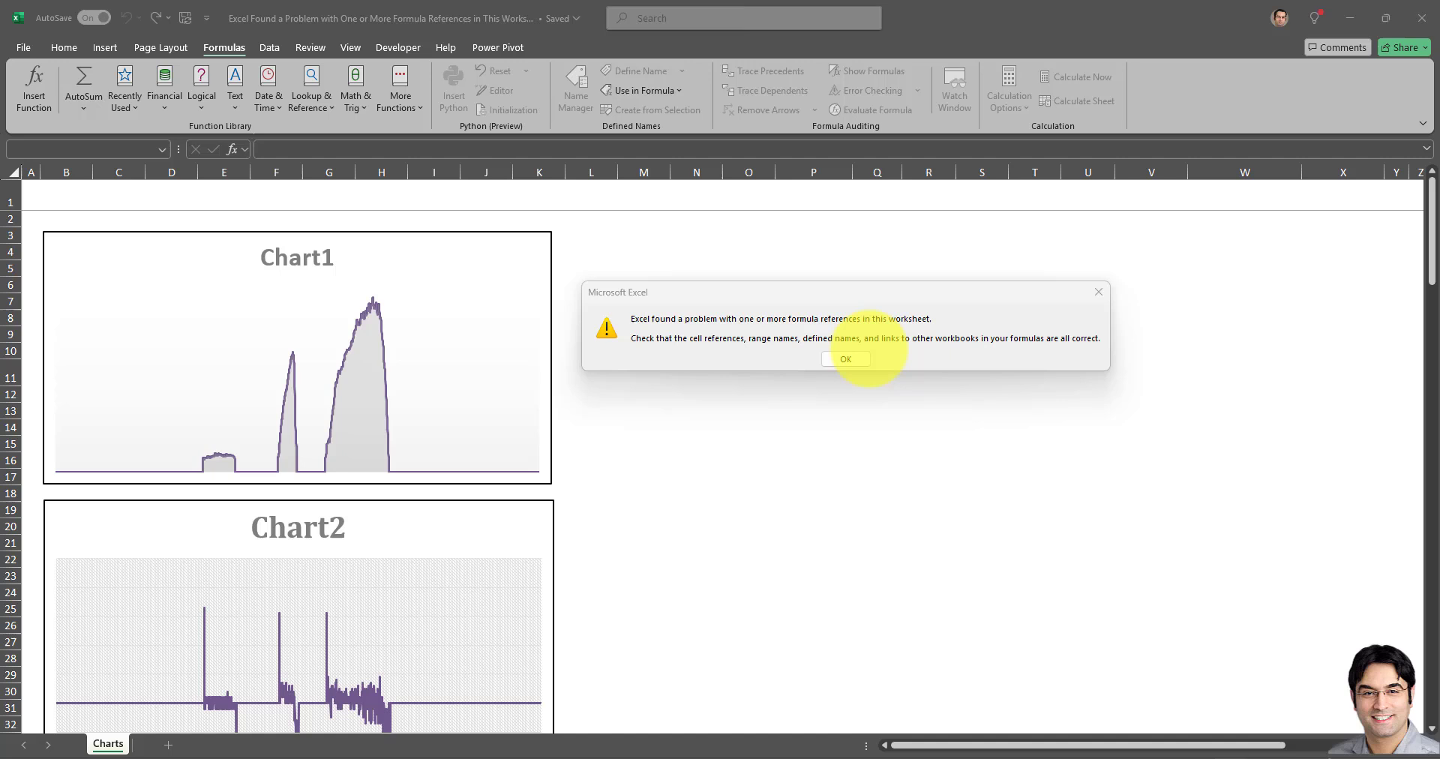
{"action": "mouse_move", "coordinate": [1039, 346]}
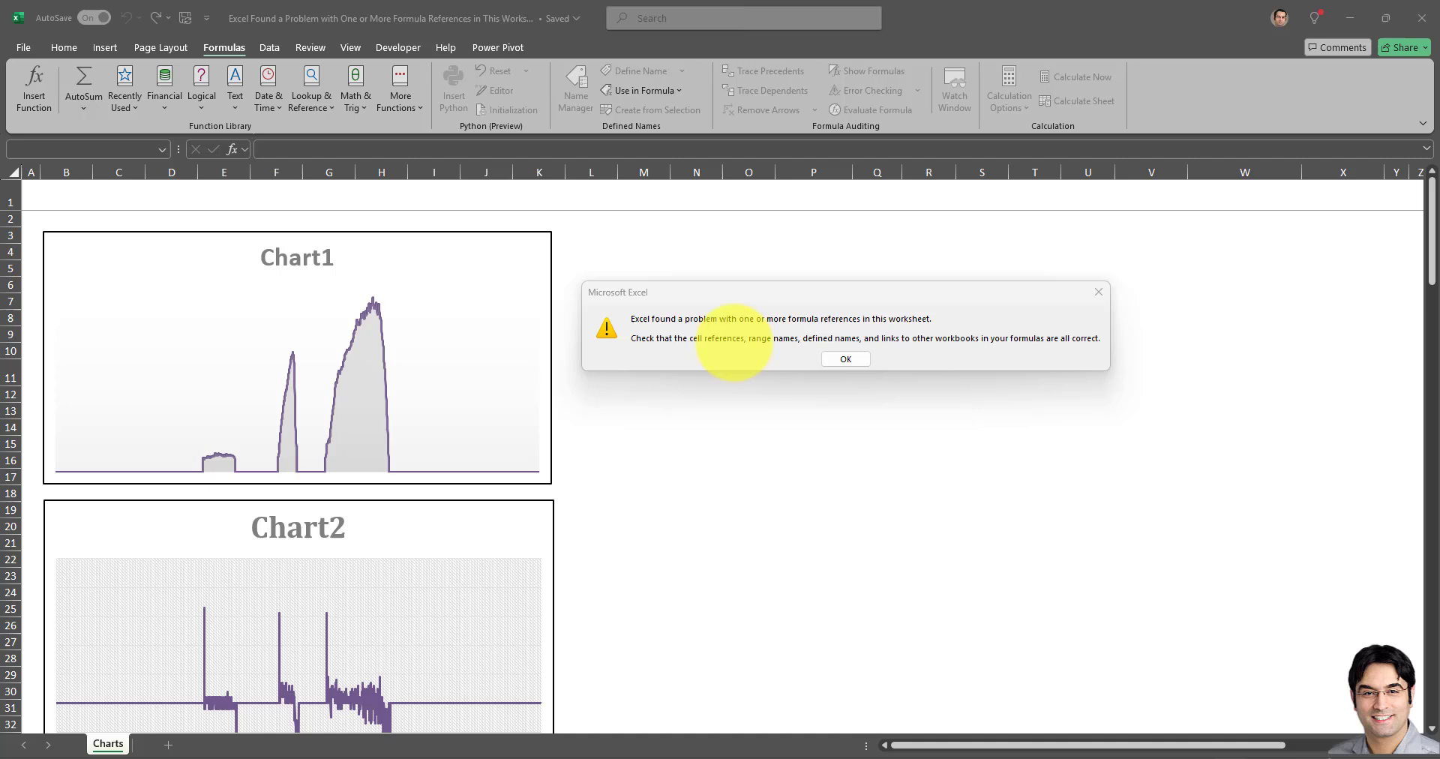
Dismiss the 'Excel found a problem with formula references' warning with OK.
{"action": "left_click", "coordinate": [843, 358]}
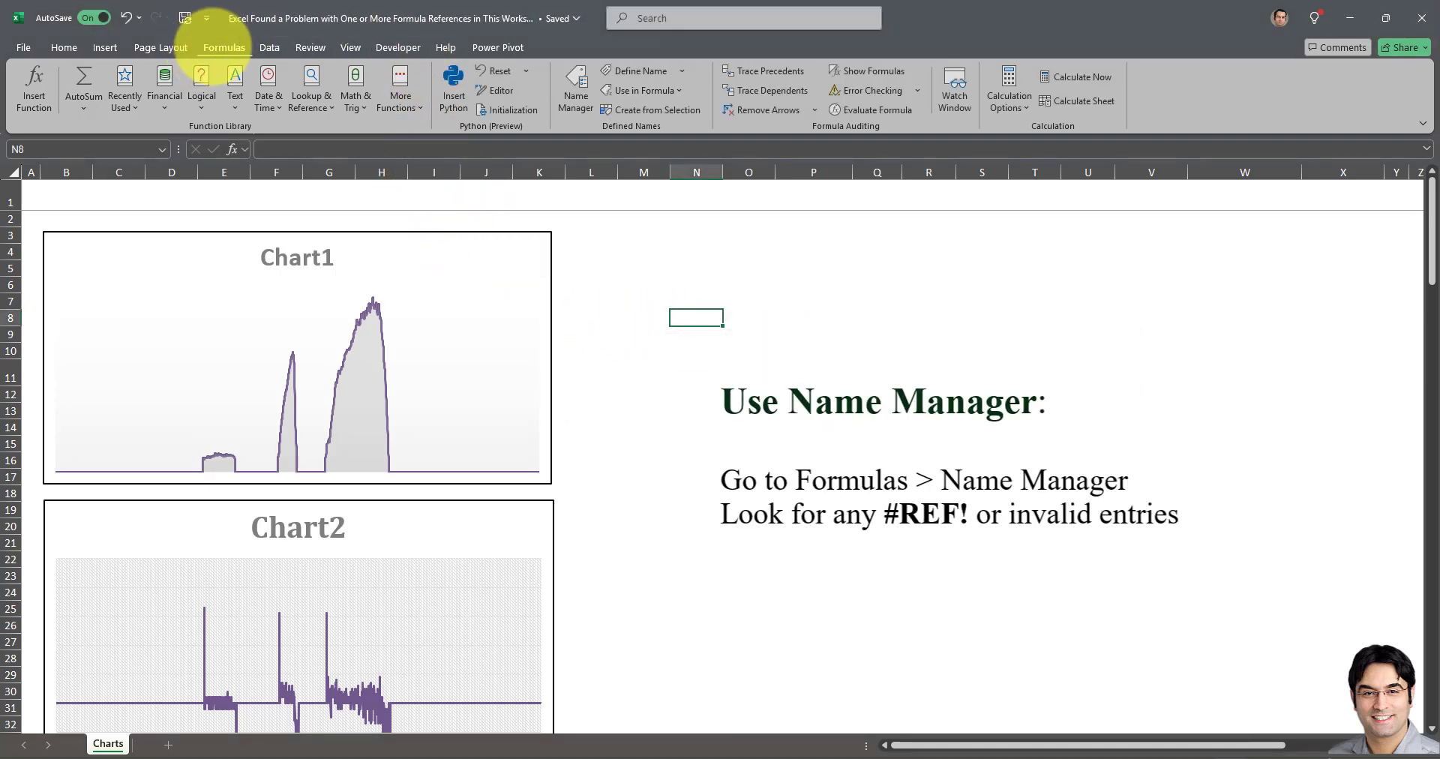
Show the Name Manager and repoint Formula1 from #REF! to Data!$E:$E.
{"action": "left_click", "coordinate": [575, 87]}
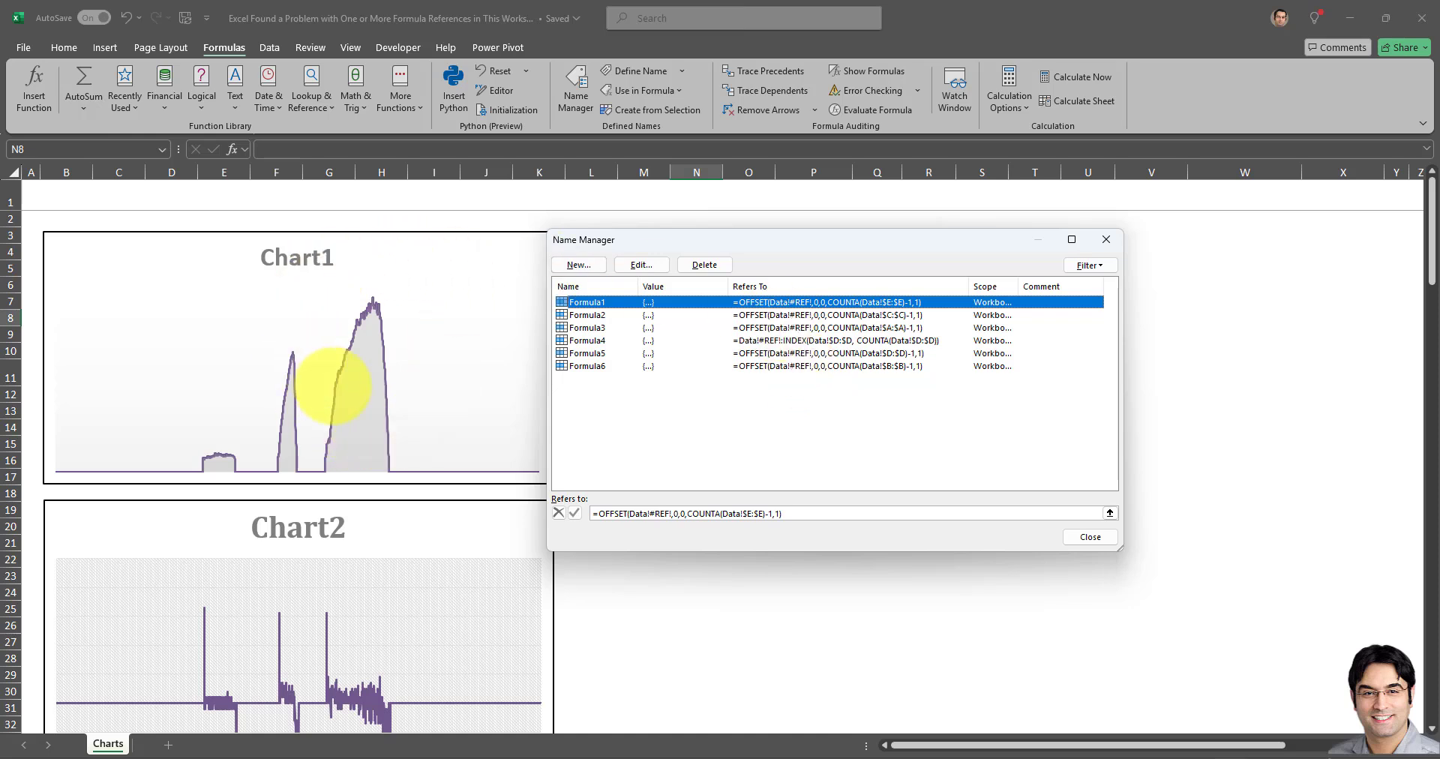
{"action": "mouse_move", "coordinate": [745, 386]}
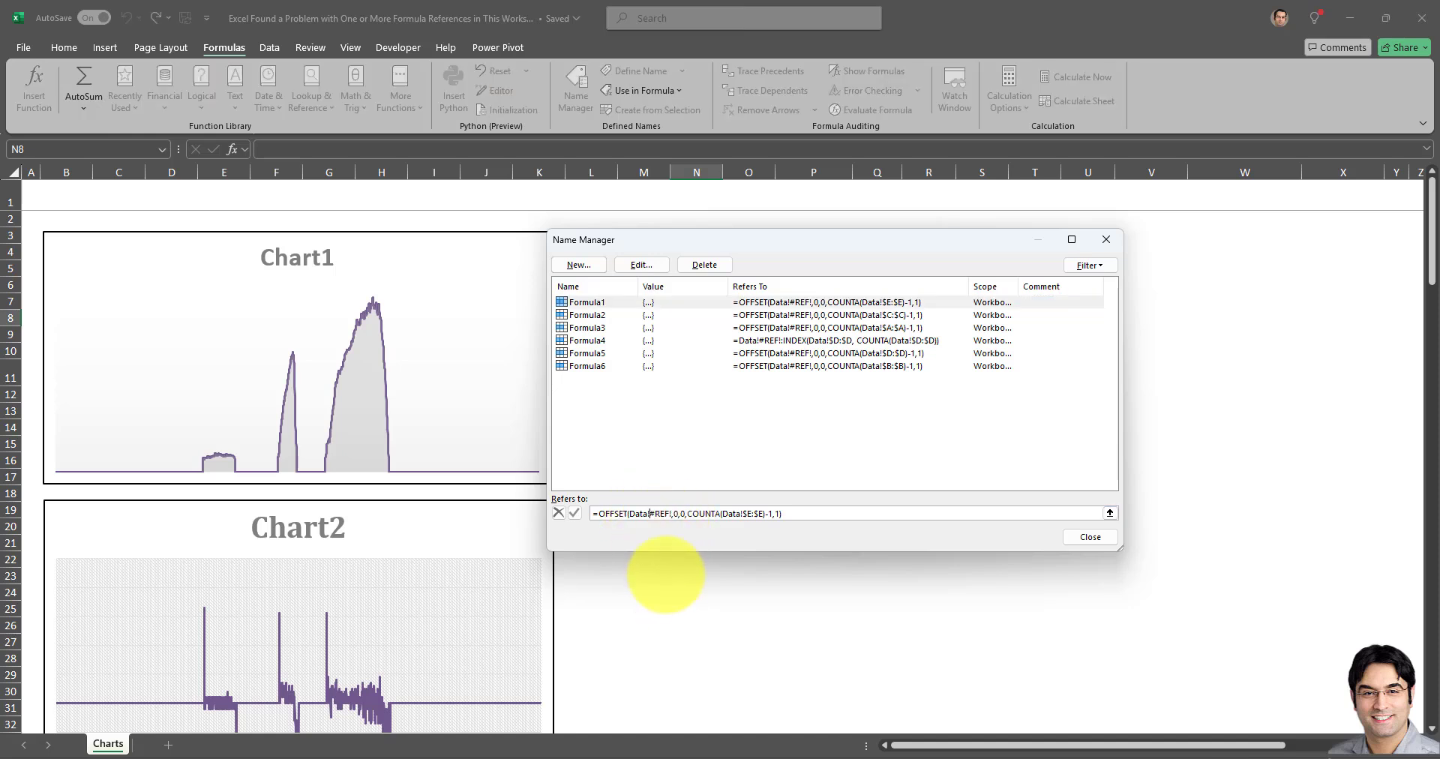
{"action": "mouse_move", "coordinate": [669, 574]}
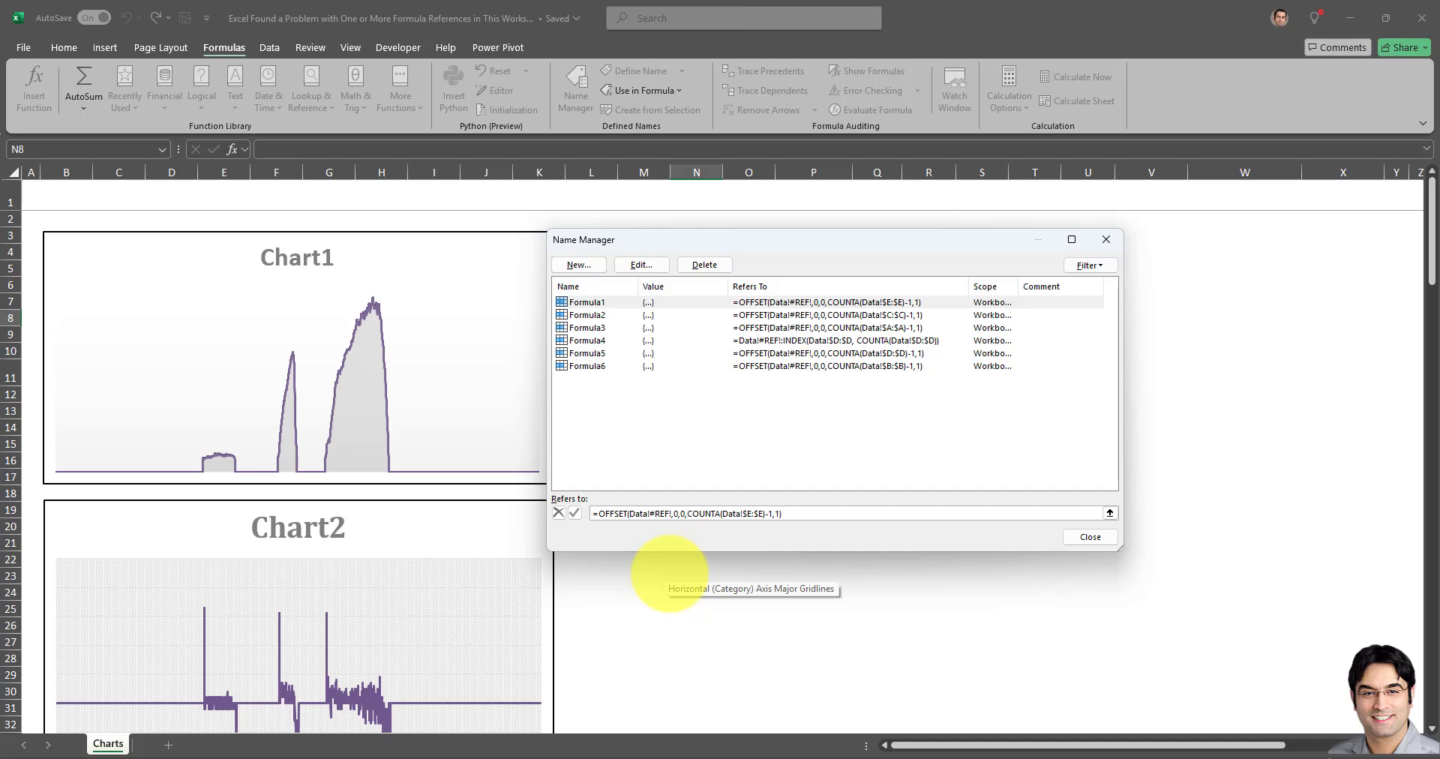
{"action": "left_click", "coordinate": [648, 513]}
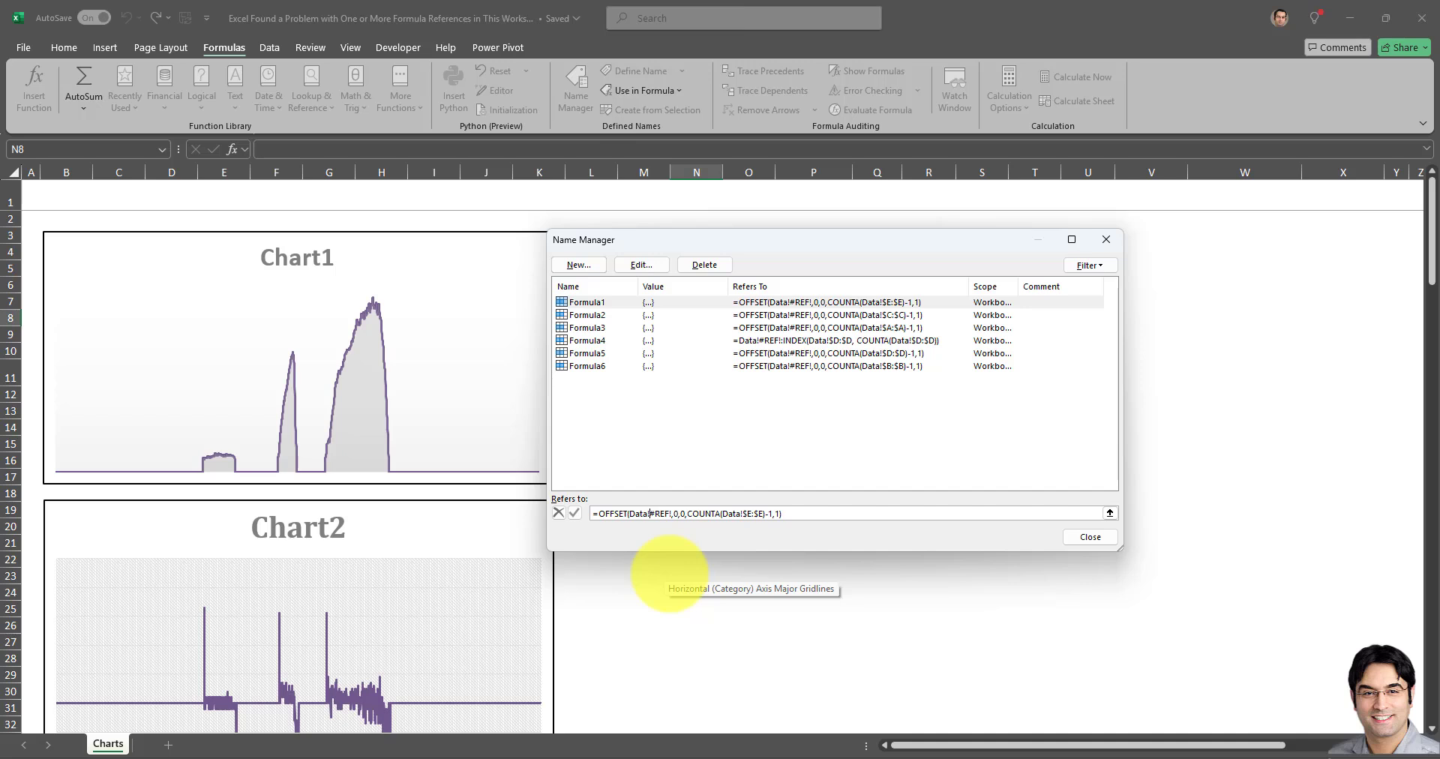
{"action": "left_click", "coordinate": [575, 513]}
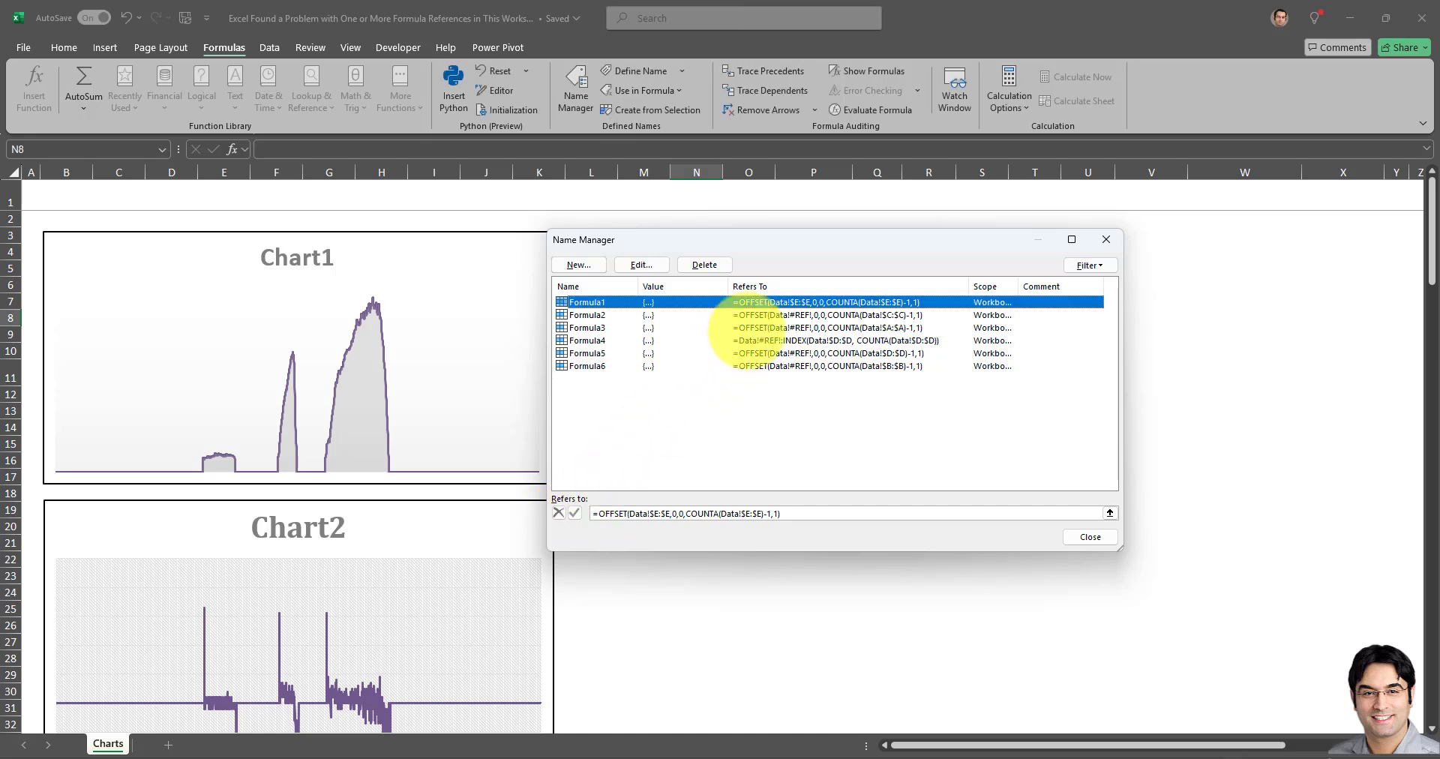
Repoint the remaining names (Formula2–Formula6) to their Data columns and close Name Manager.
{"action": "left_click", "coordinate": [587, 315]}
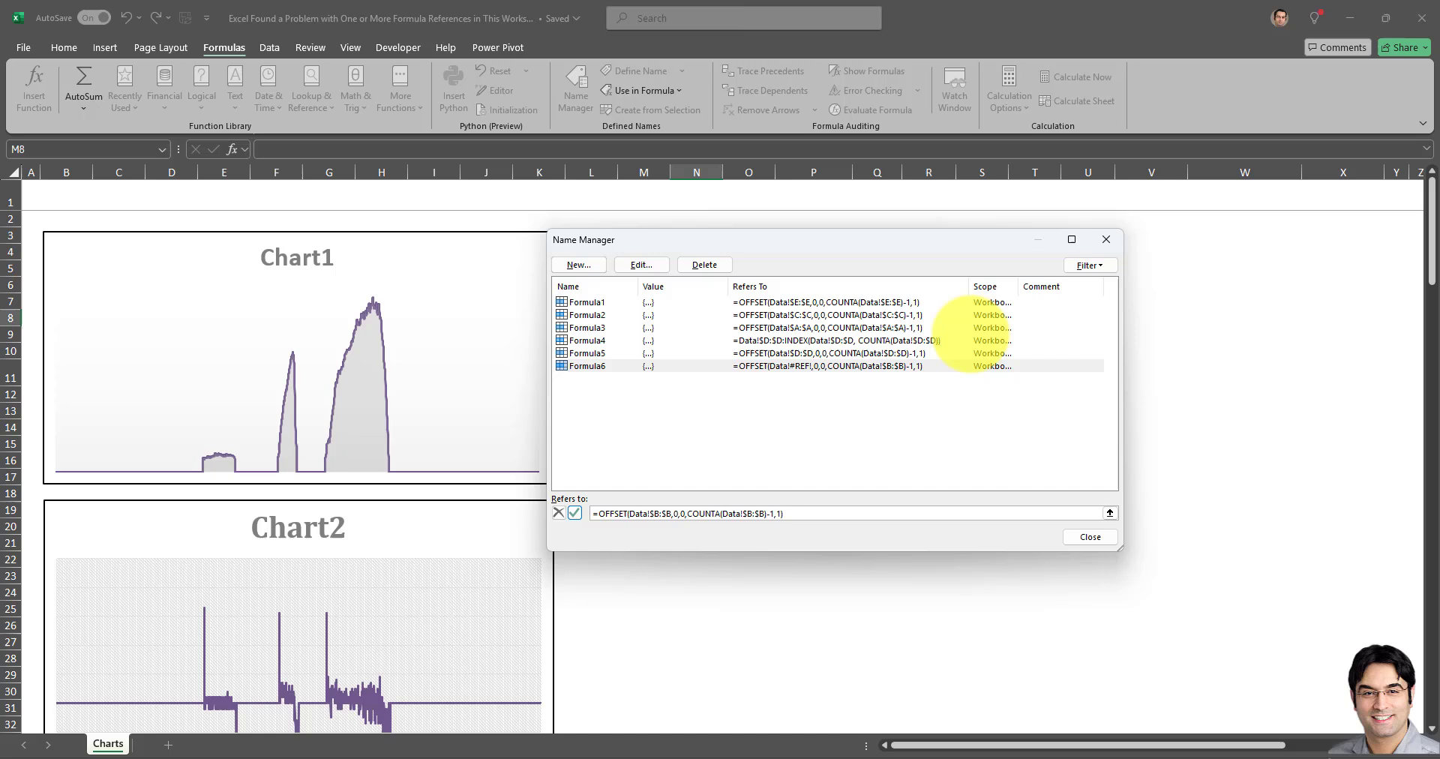
{"action": "left_click", "coordinate": [585, 366]}
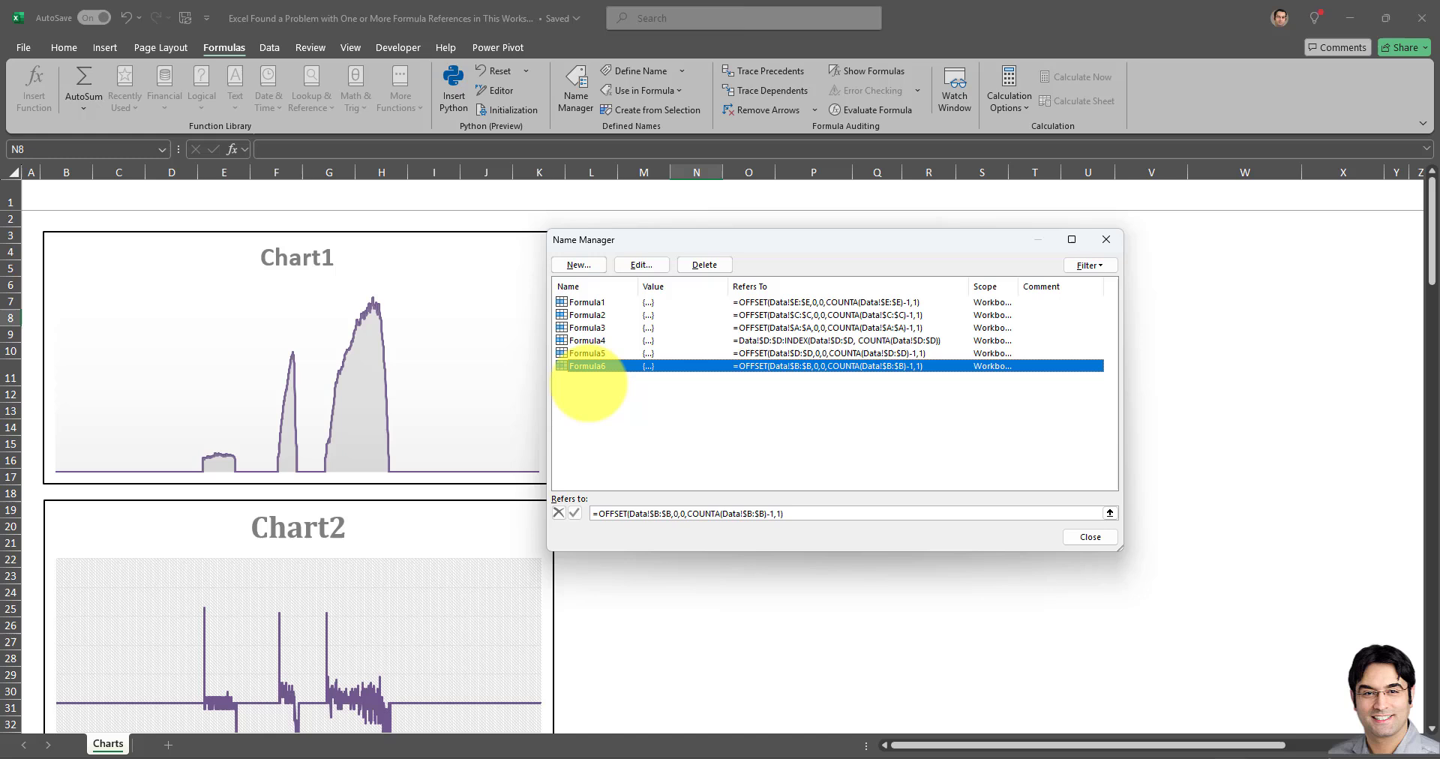
{"action": "left_click", "coordinate": [588, 366]}
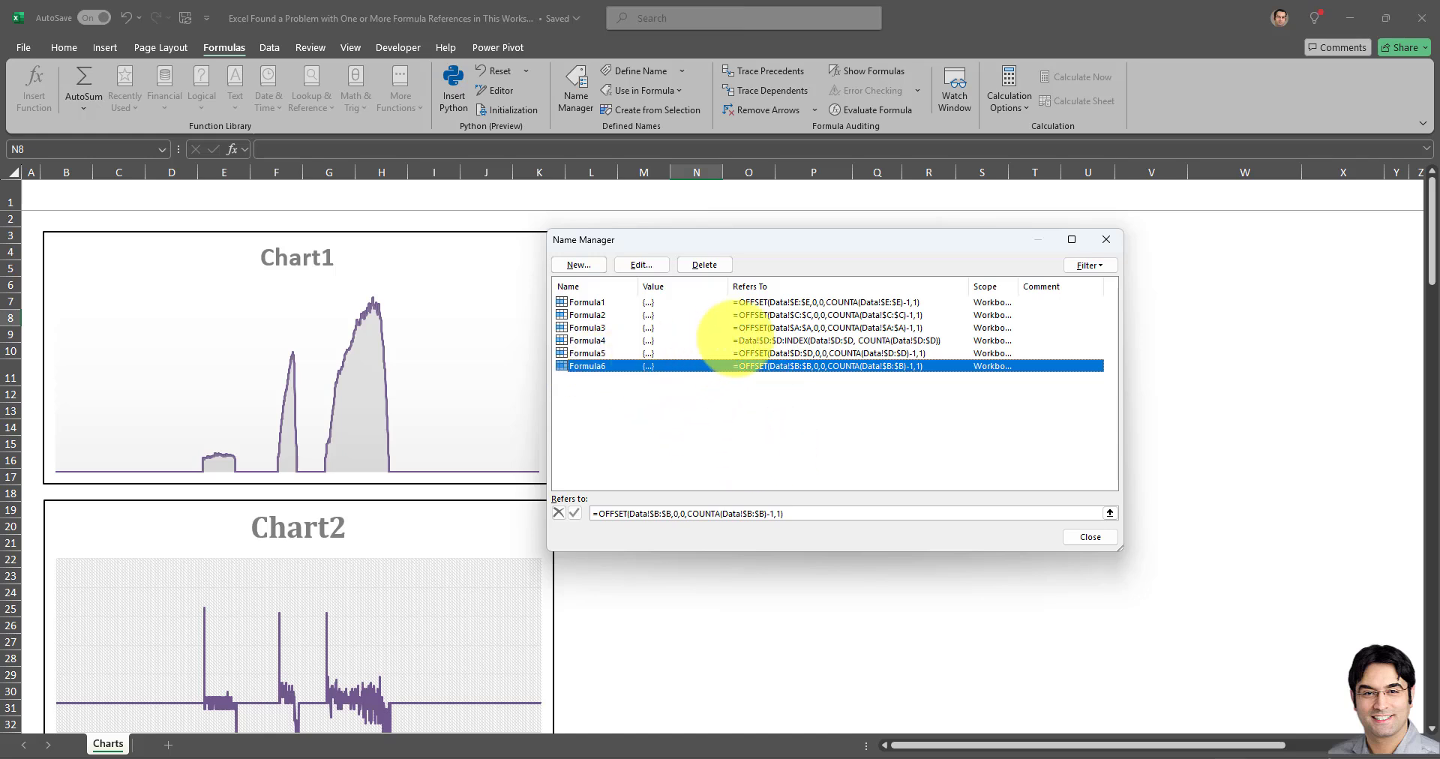
{"action": "left_click", "coordinate": [586, 329]}
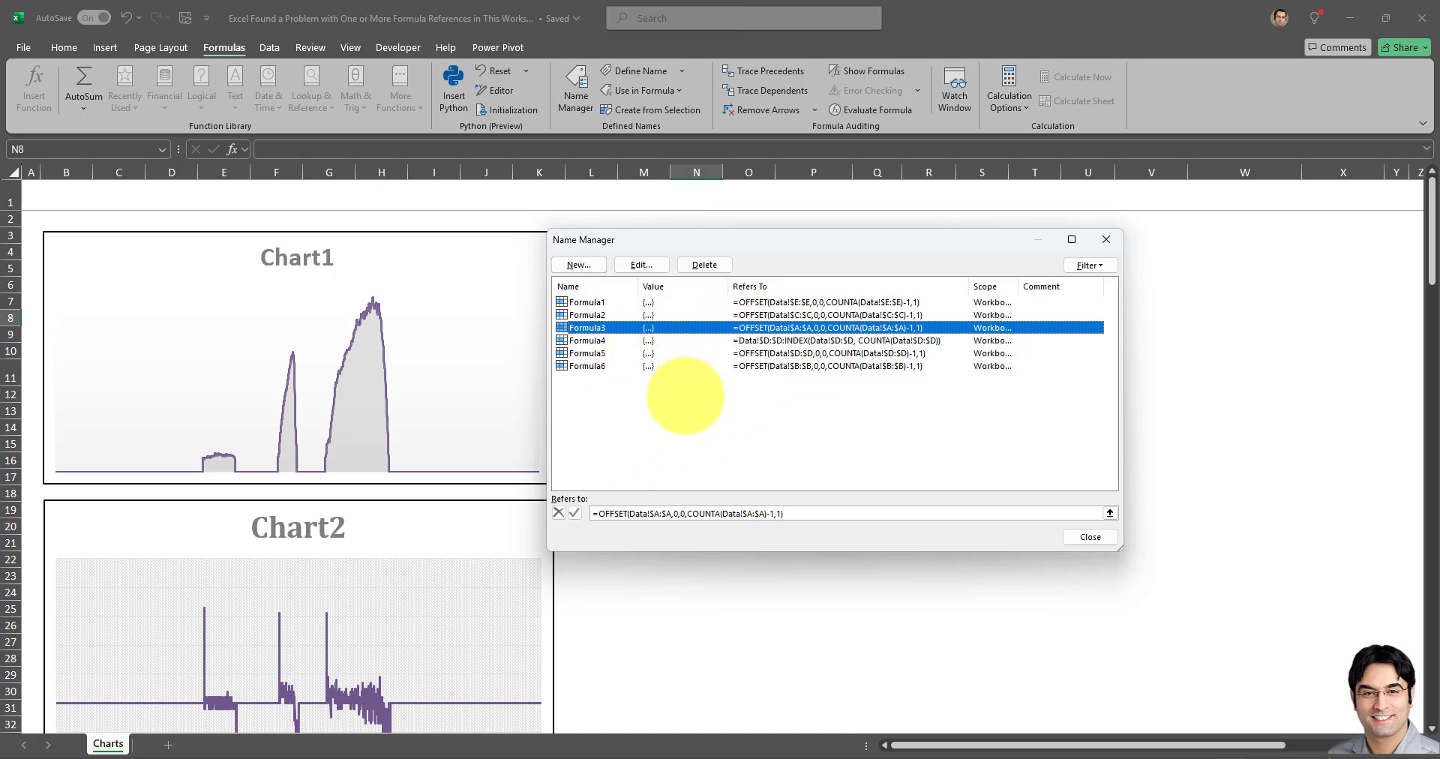
{"action": "mouse_move", "coordinate": [702, 447]}
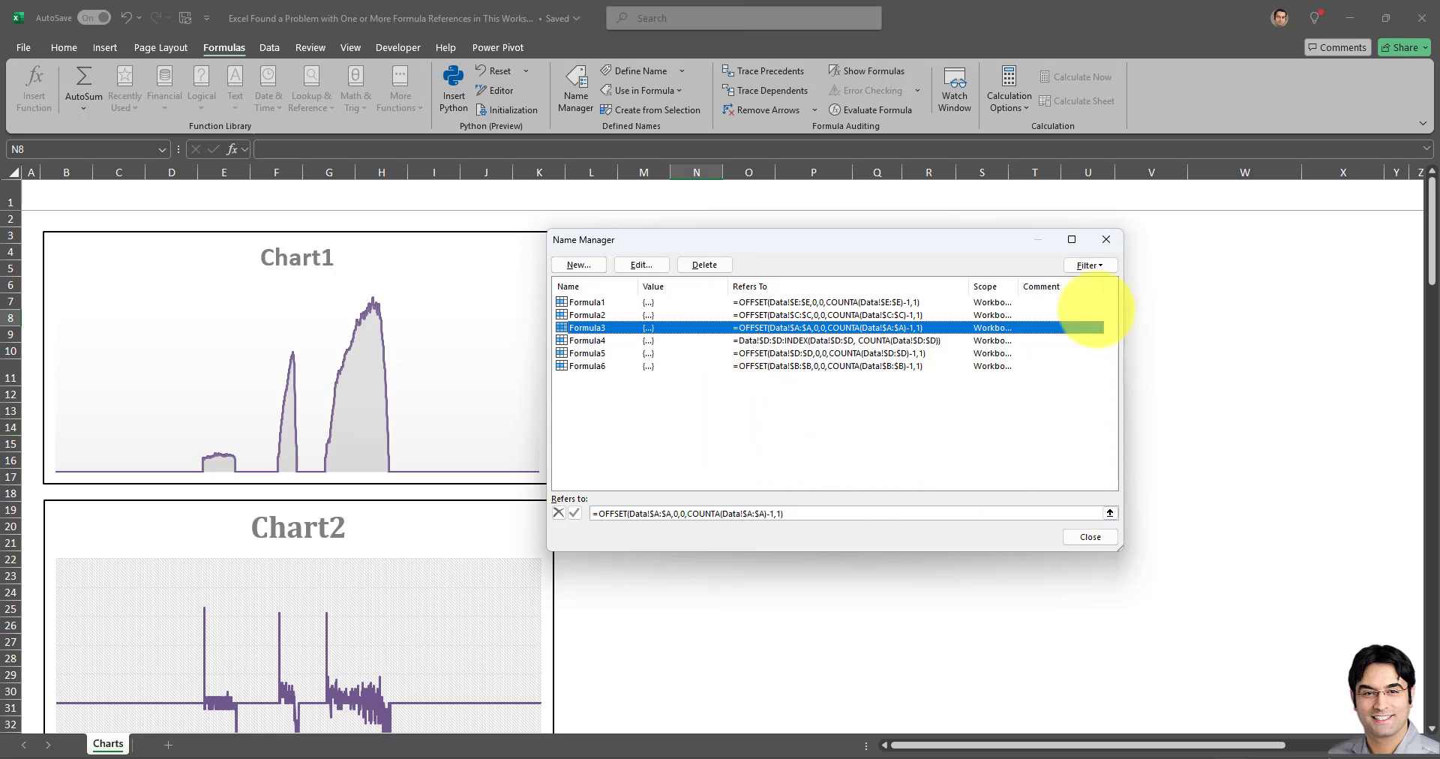
{"action": "left_click", "coordinate": [1089, 538]}
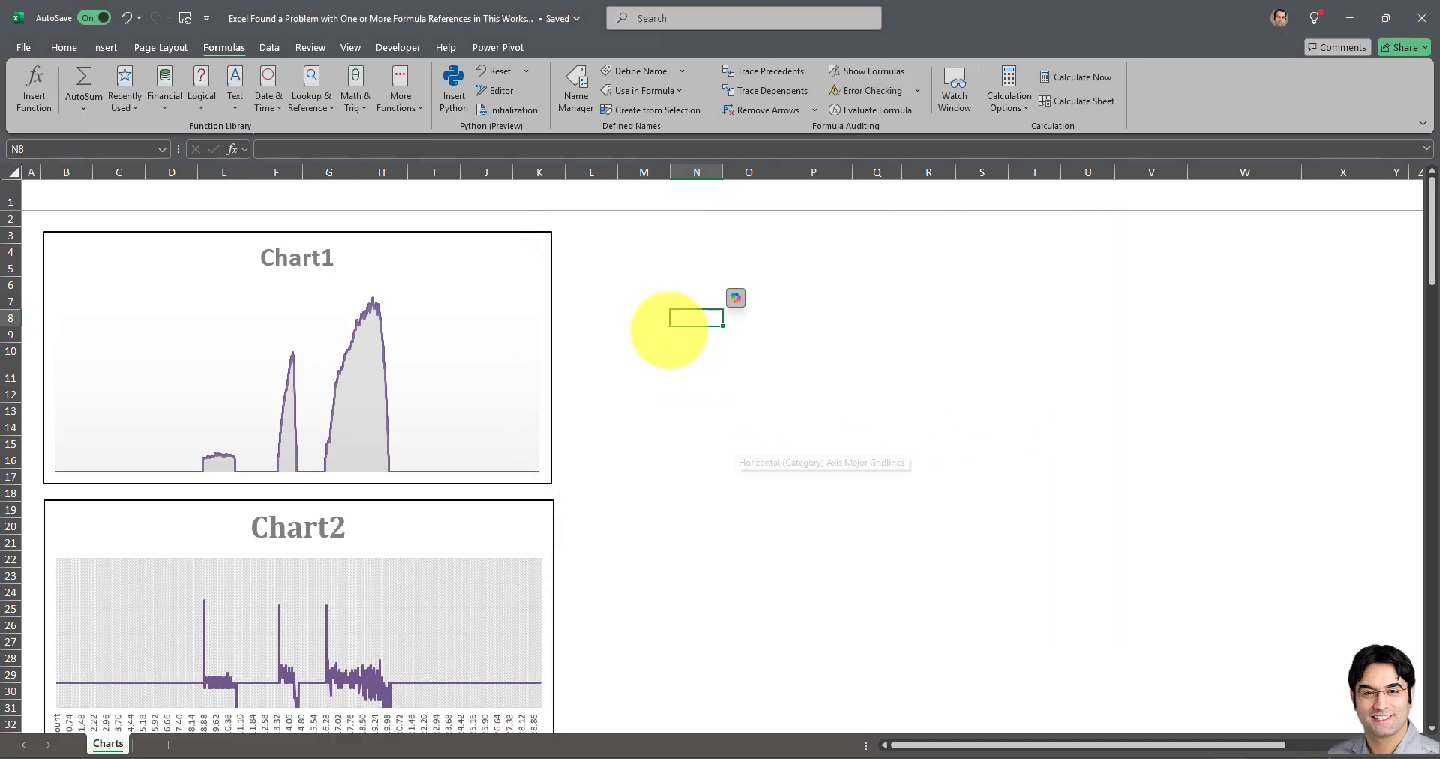
Close the repaired workbook so it can be reopened for testing.
{"action": "scroll", "scroll_direction": "down", "scroll_amount": 3}
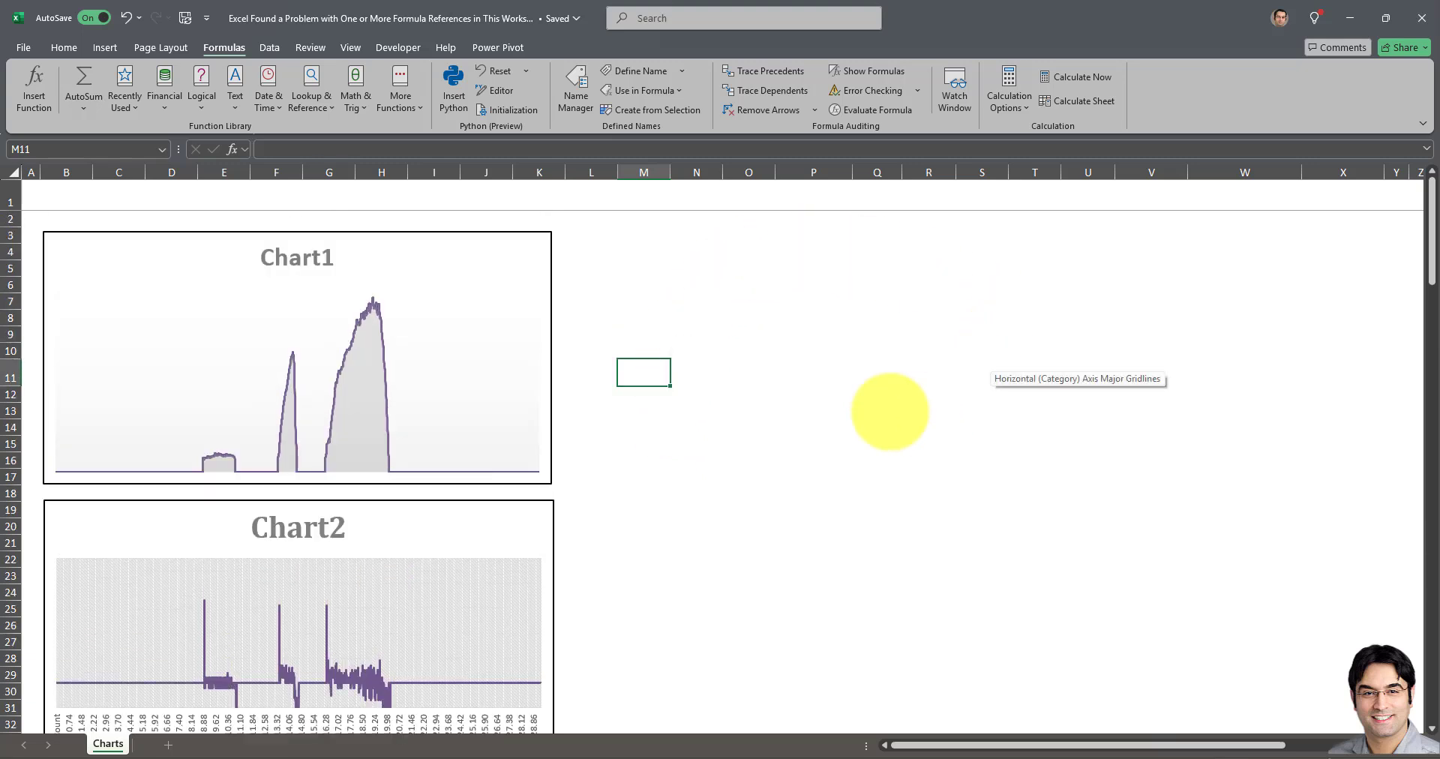
{"action": "left_click_drag", "start_coordinate": [888, 411], "coordinate": [729, 292]}
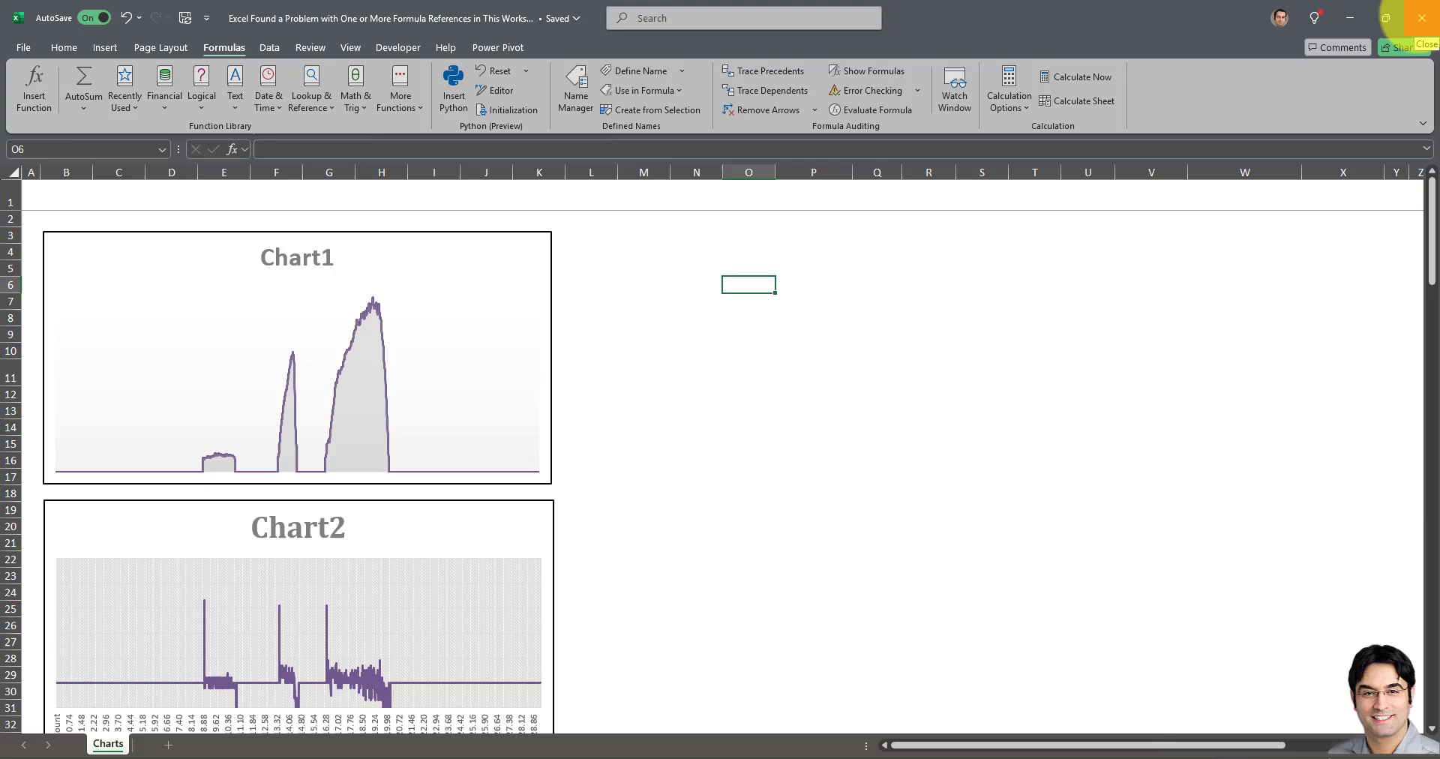
{"action": "left_click", "coordinate": [774, 291]}
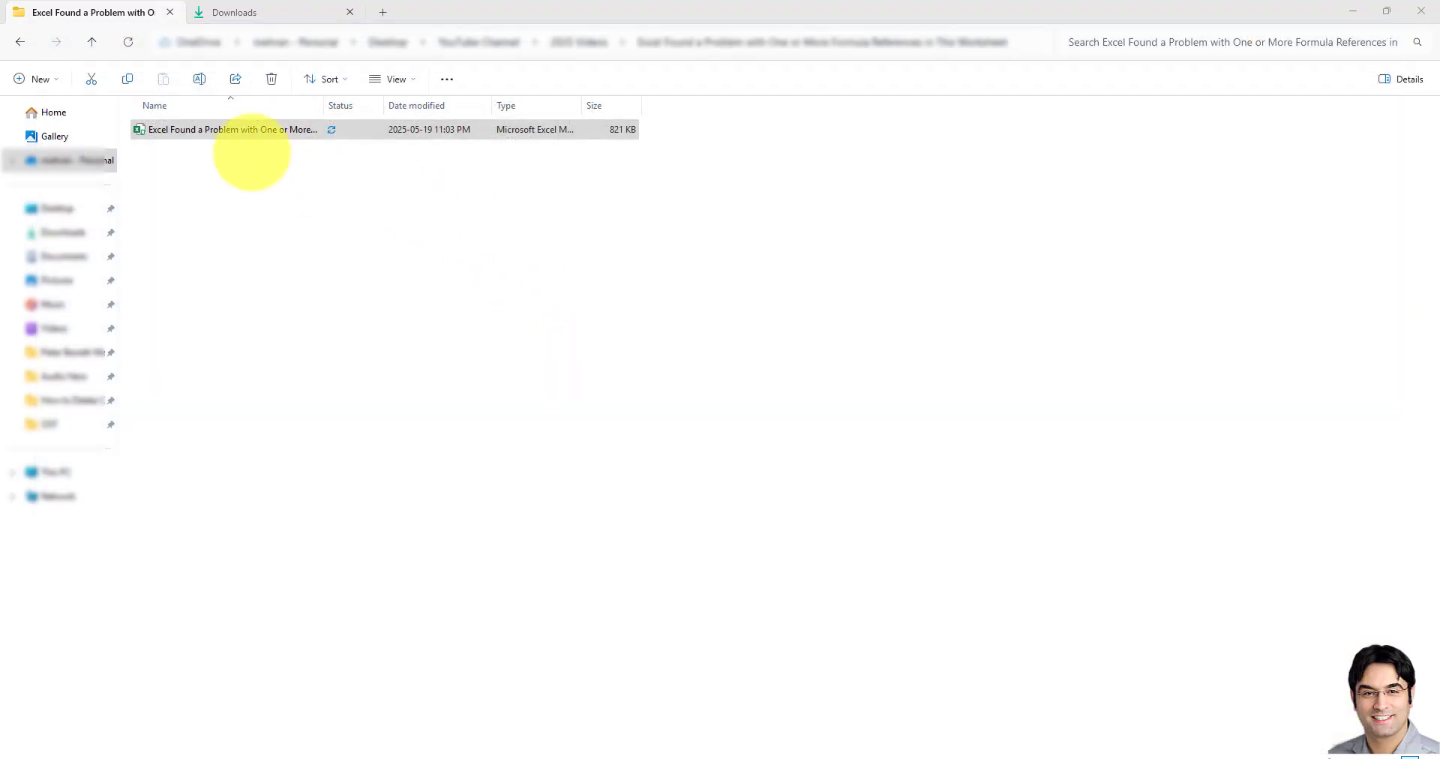
Reopen the workbook from File Explorer; no formula-reference error appears.
{"action": "double_click", "coordinate": [225, 129]}
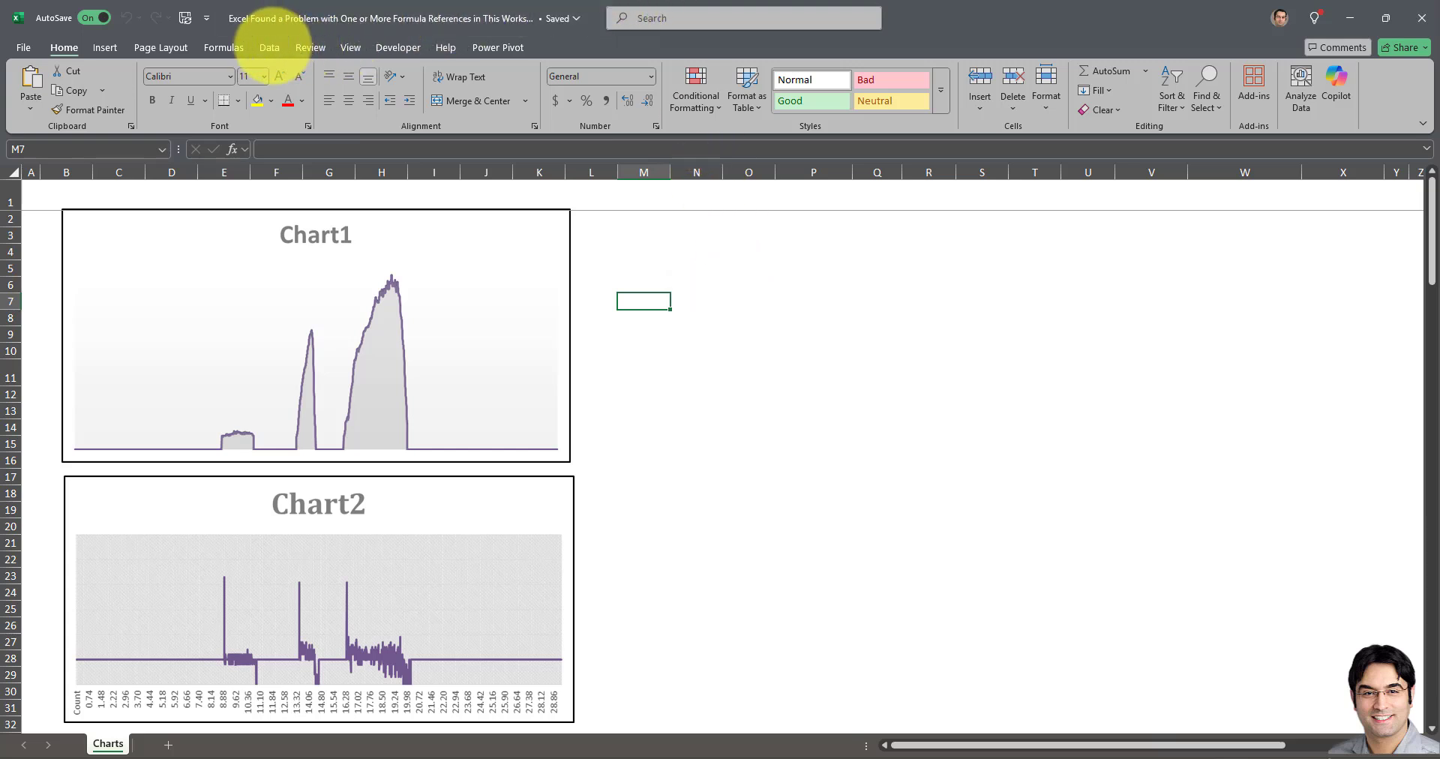
Show the Data ribbon to locate Edit Links / Workbook Links.
{"action": "left_click", "coordinate": [268, 46]}
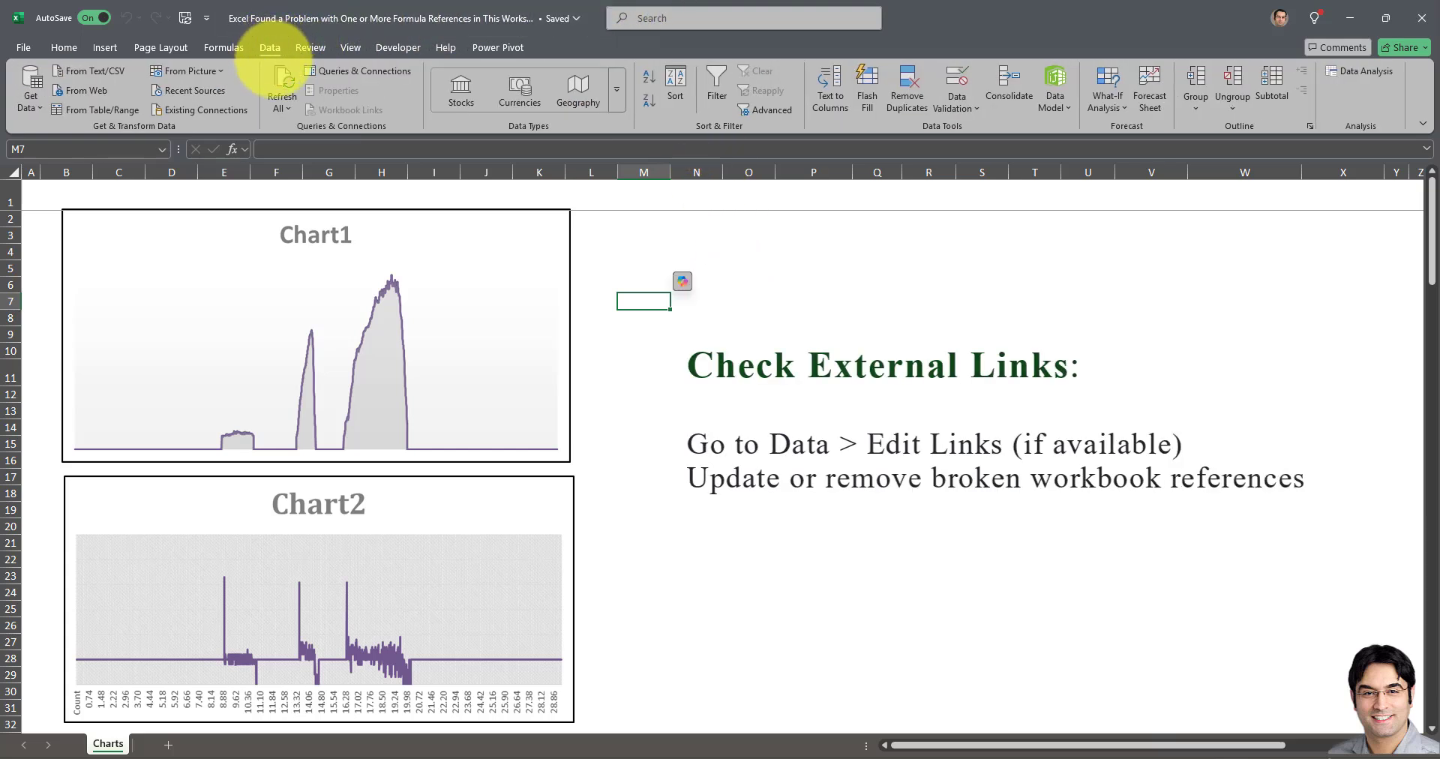
{"action": "mouse_move", "coordinate": [280, 82]}
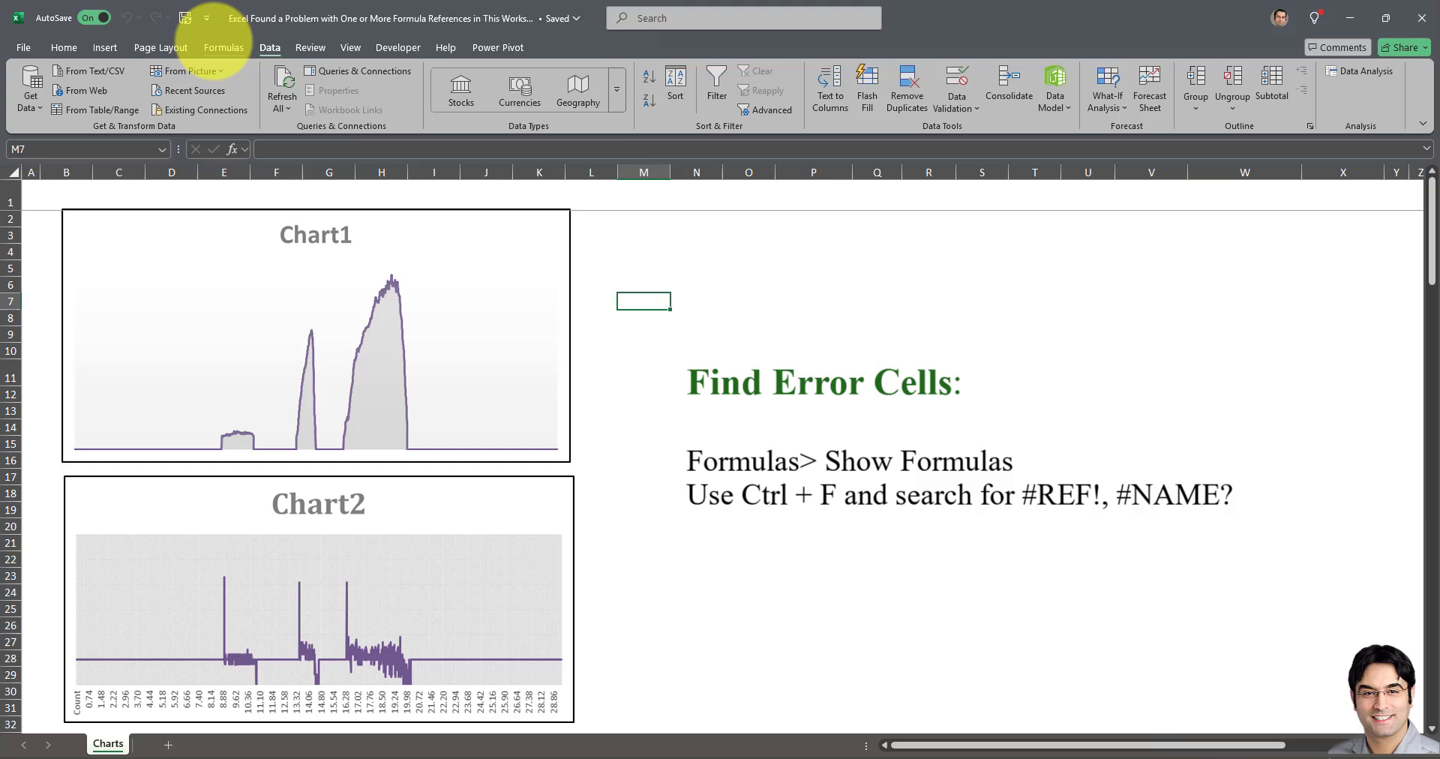
Show the Formulas ribbon with Show Formulas and Error Checking.
{"action": "left_click", "coordinate": [223, 47]}
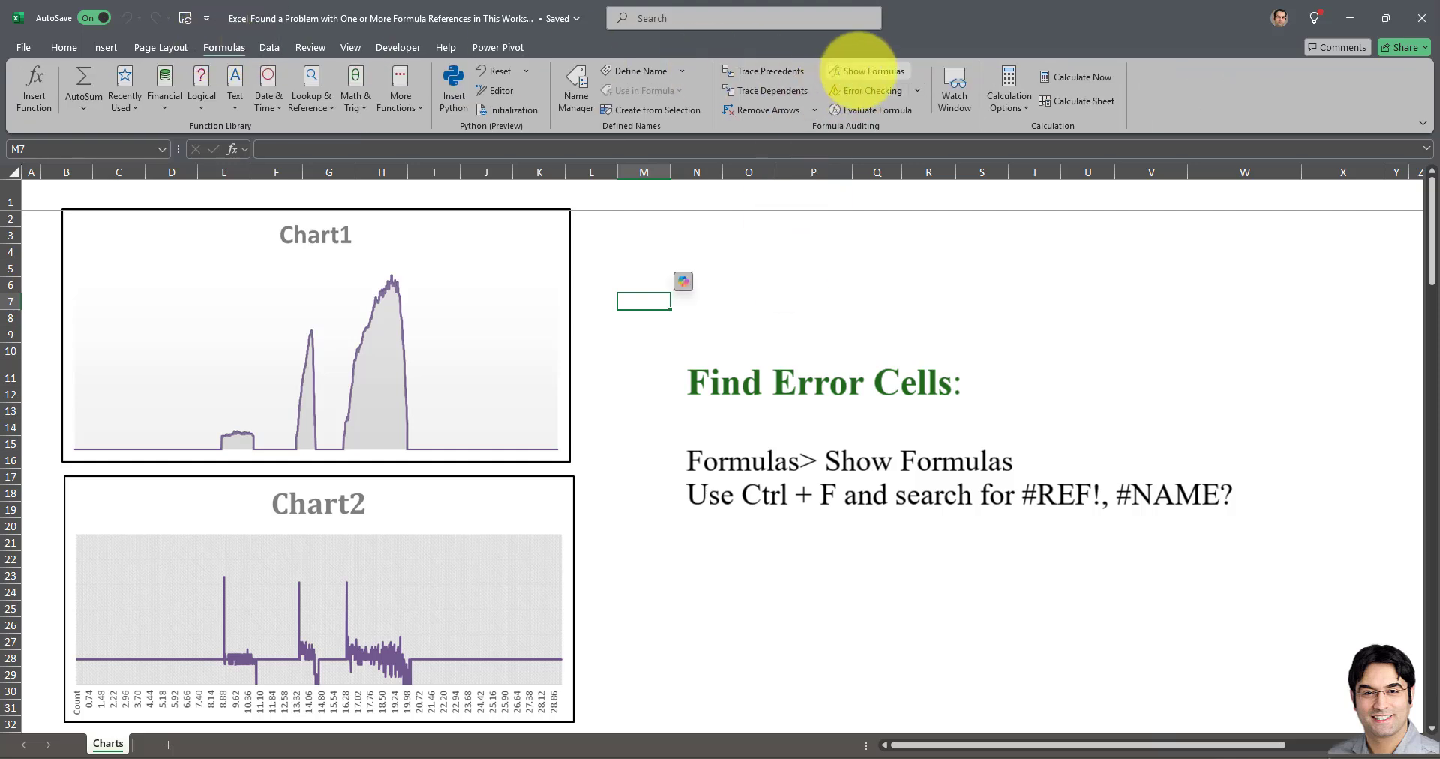
{"action": "mouse_move", "coordinate": [866, 71]}
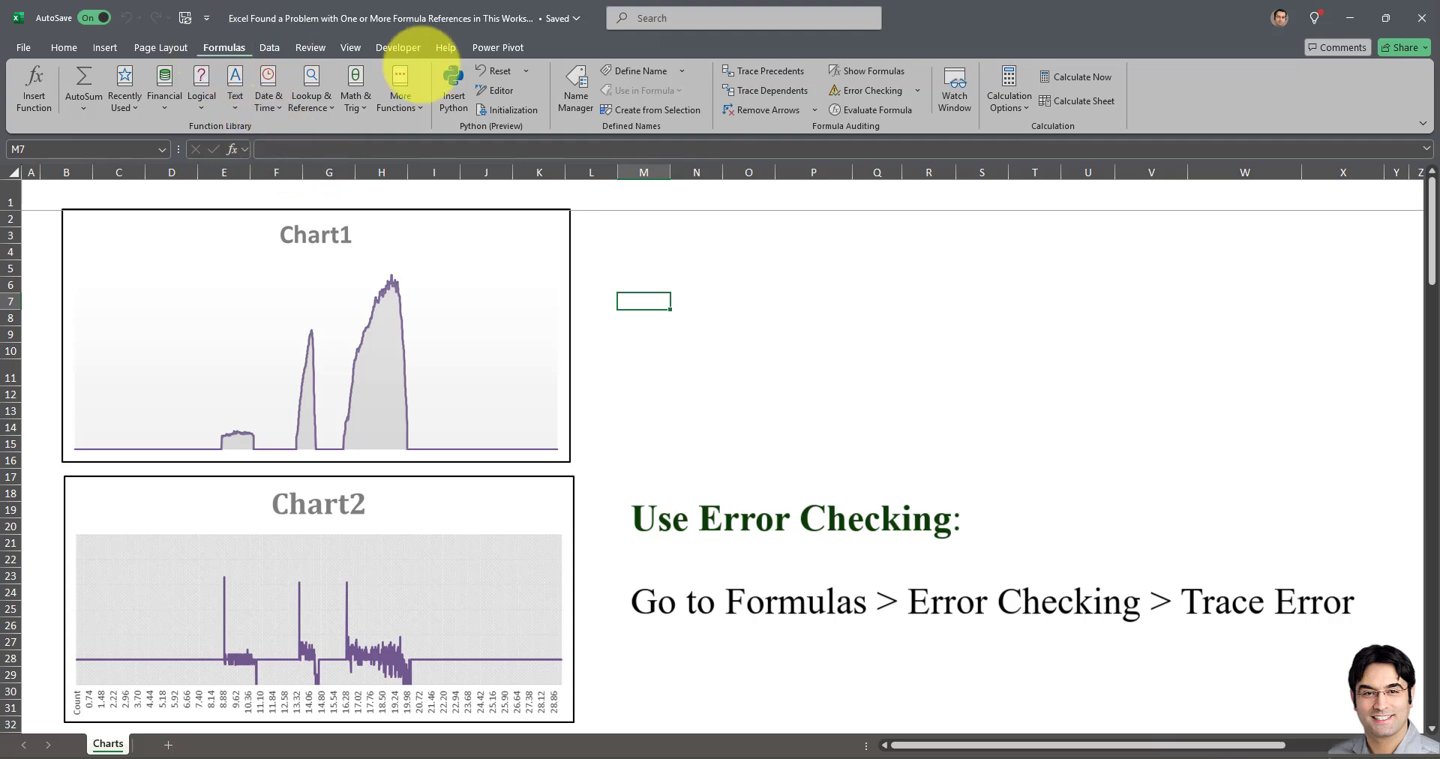
{"action": "mouse_move", "coordinate": [867, 90]}
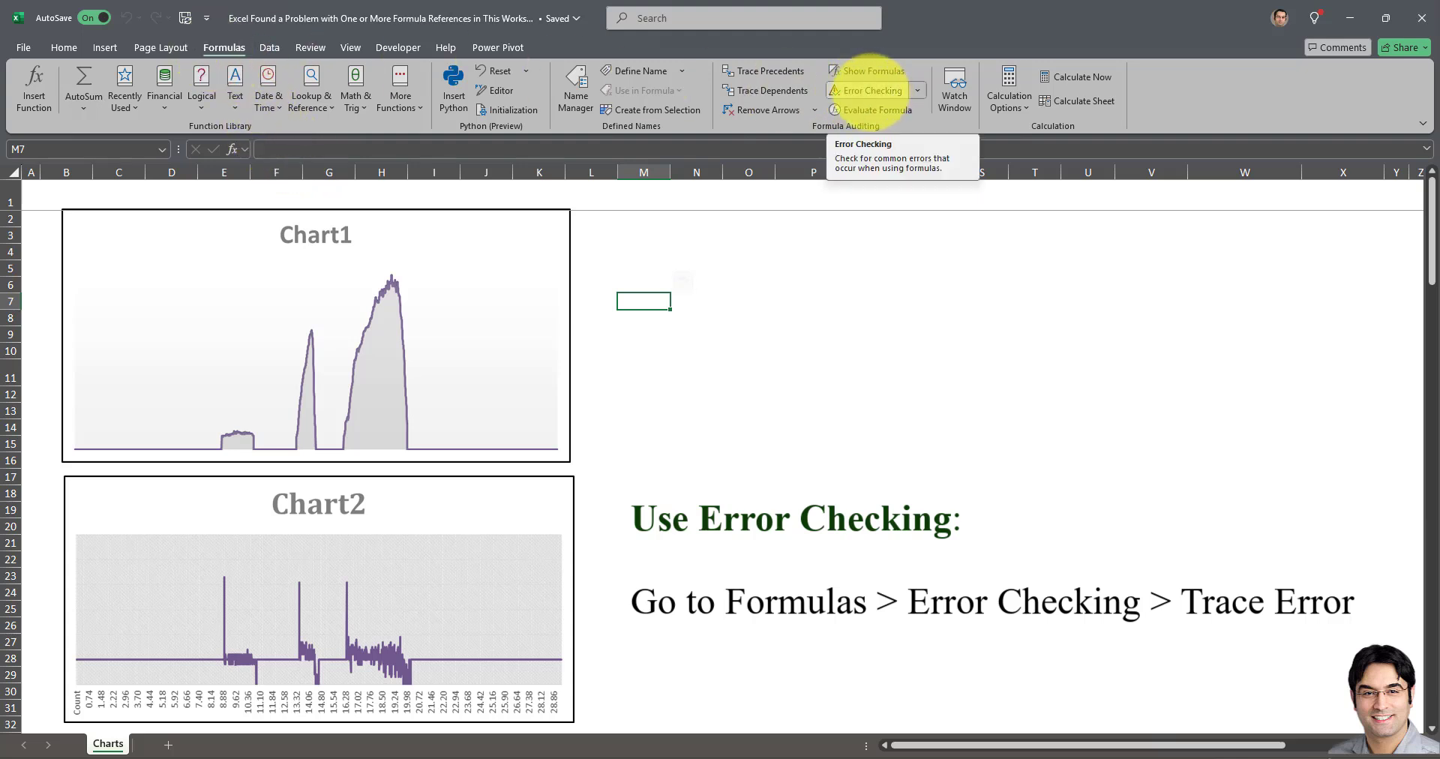
Run Error Checking on the whole sheet and acknowledge the 'check complete' message.
{"action": "left_click", "coordinate": [871, 90]}
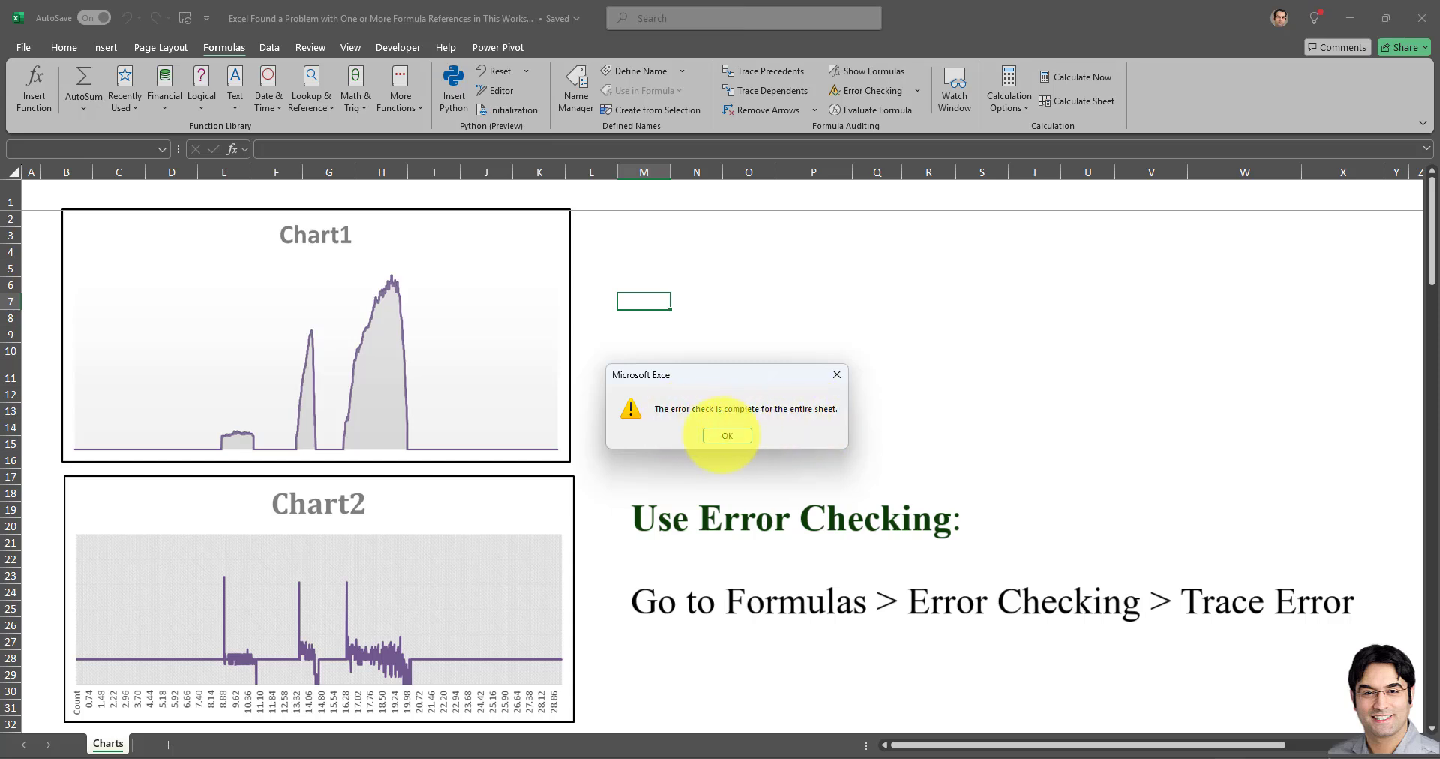
{"action": "left_click", "coordinate": [726, 435]}
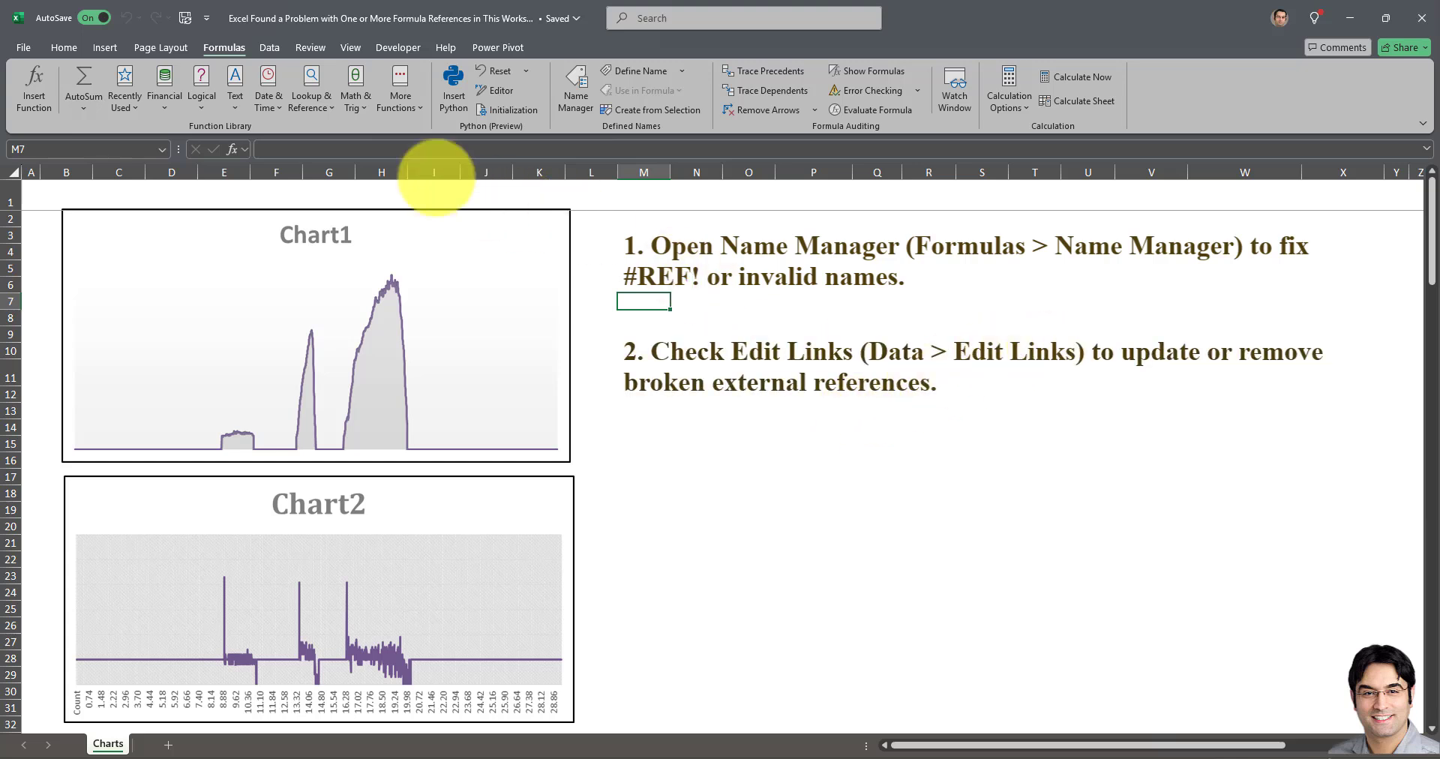
{"action": "left_click", "coordinate": [268, 47]}
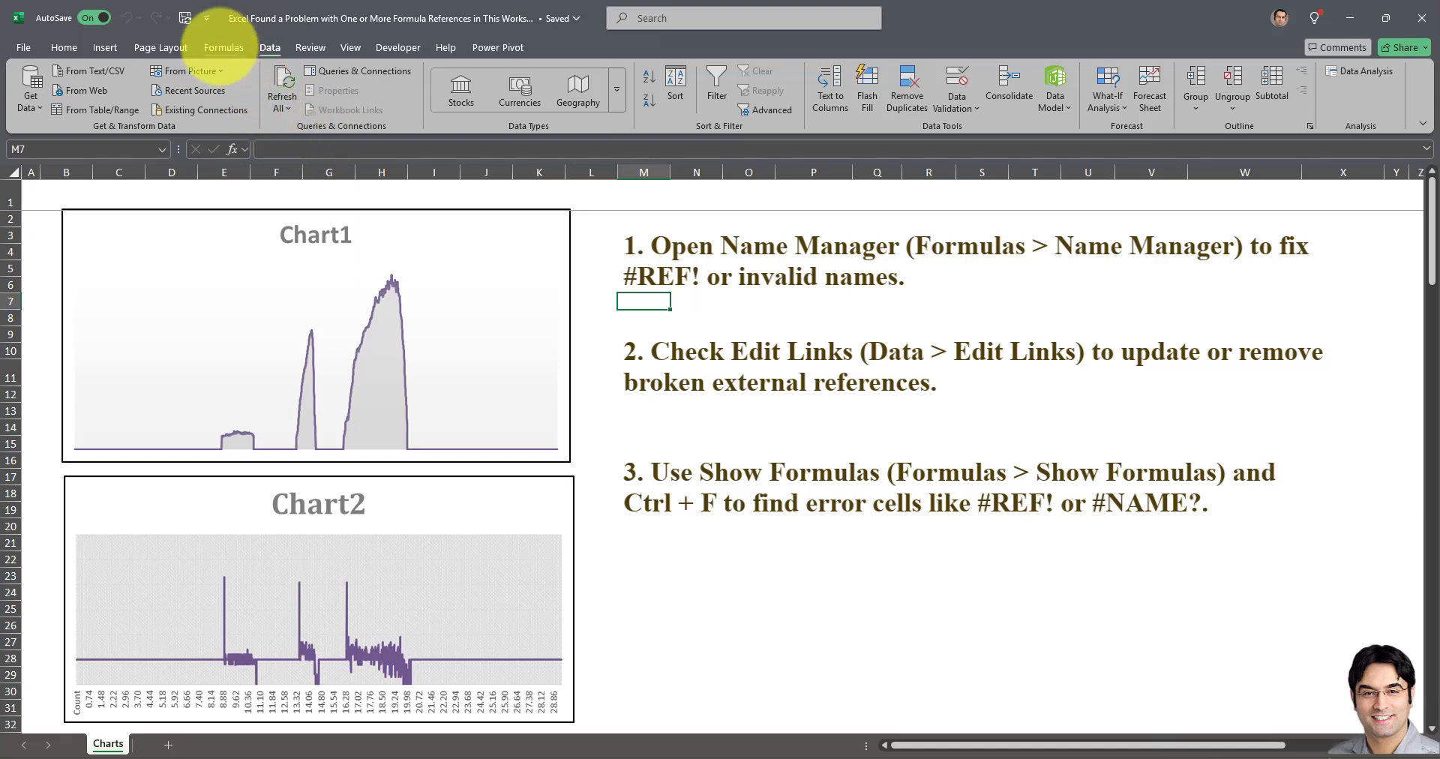
{"action": "left_click", "coordinate": [223, 47]}
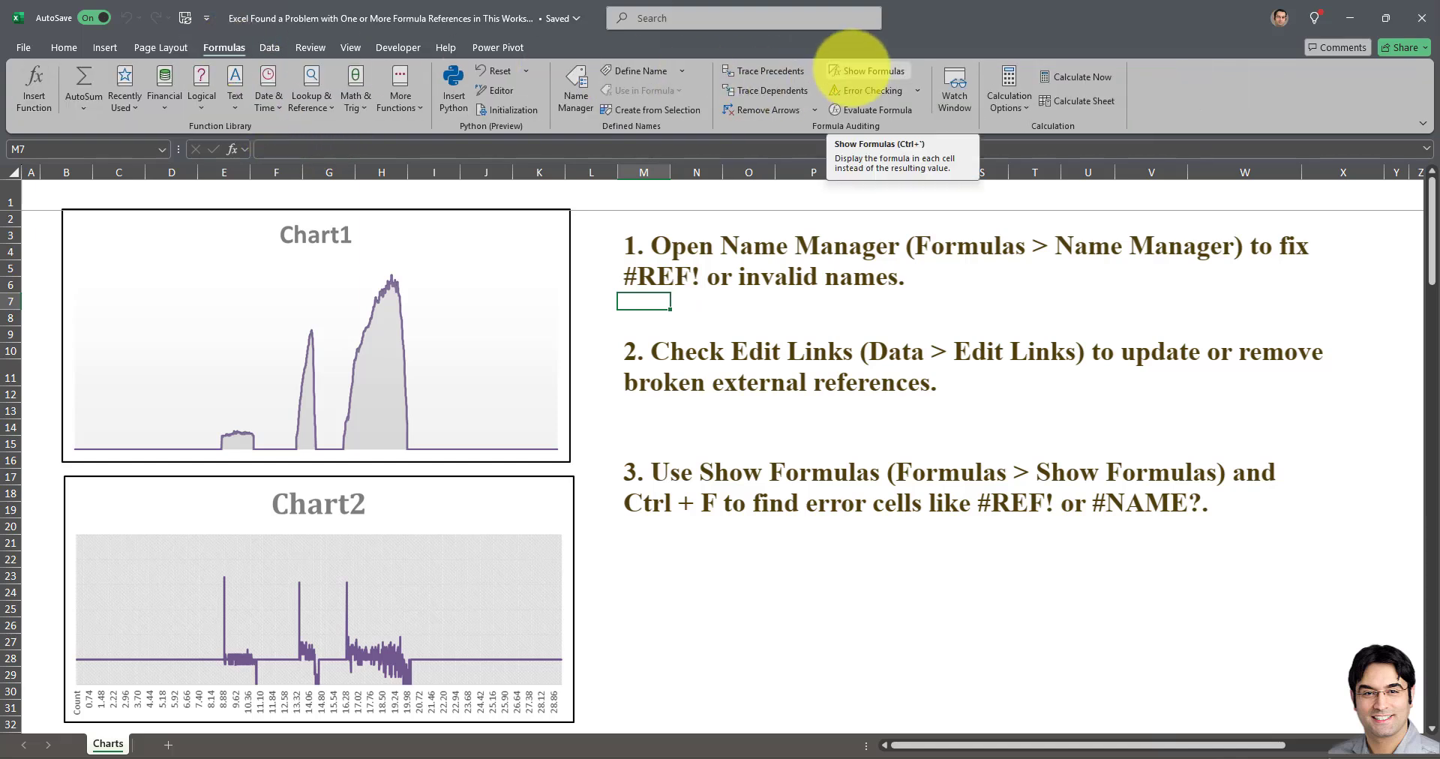
{"action": "mouse_move", "coordinate": [867, 90]}
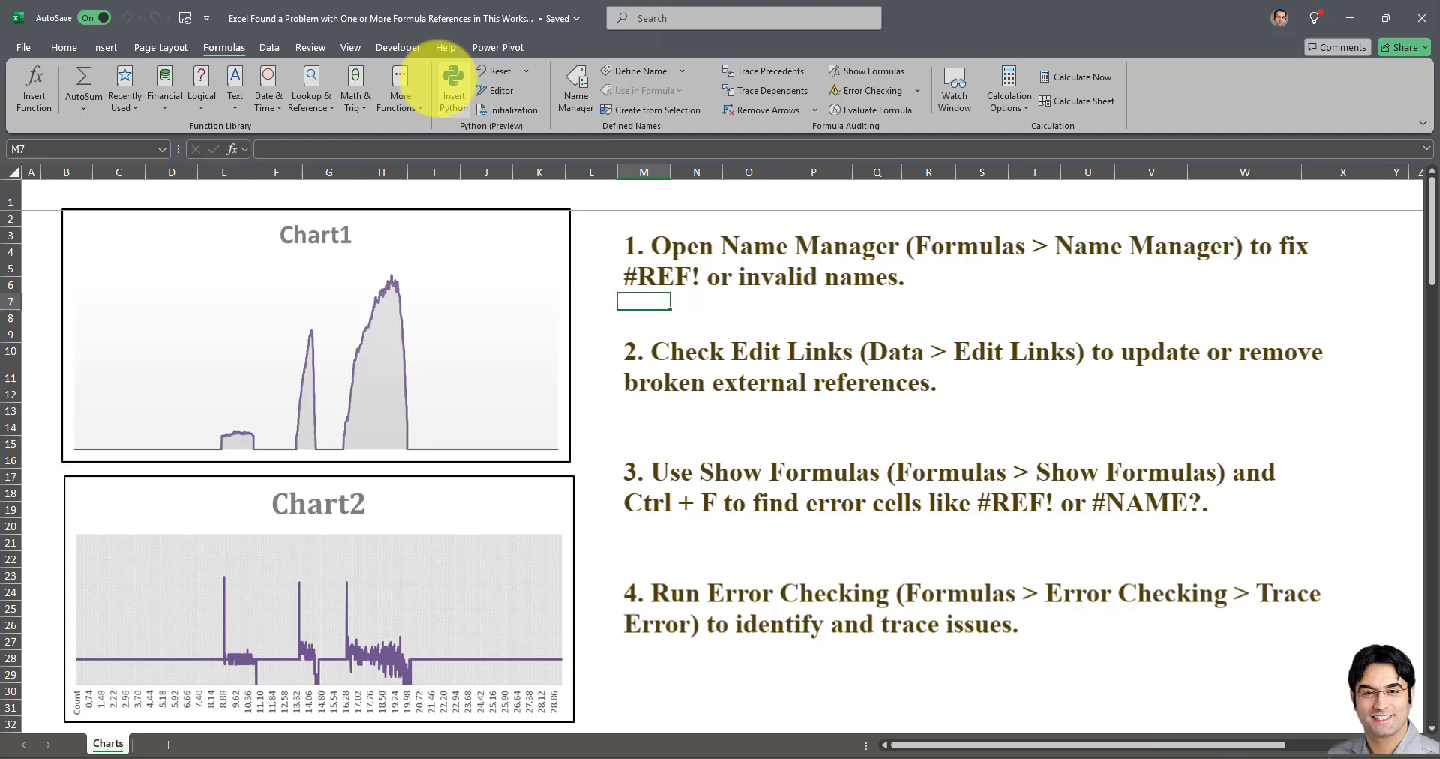
{"action": "mouse_move", "coordinate": [576, 87]}
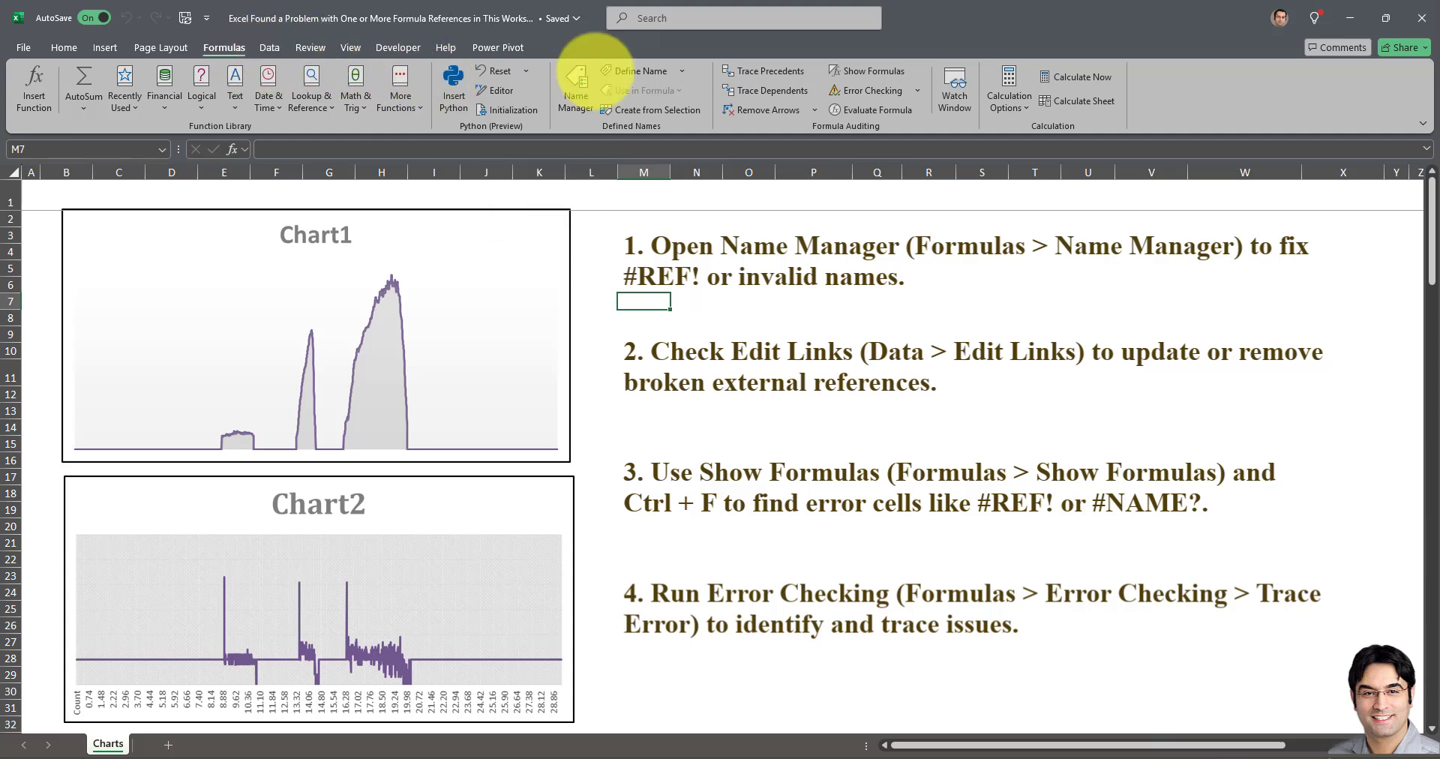
{"action": "mouse_move", "coordinate": [868, 90]}
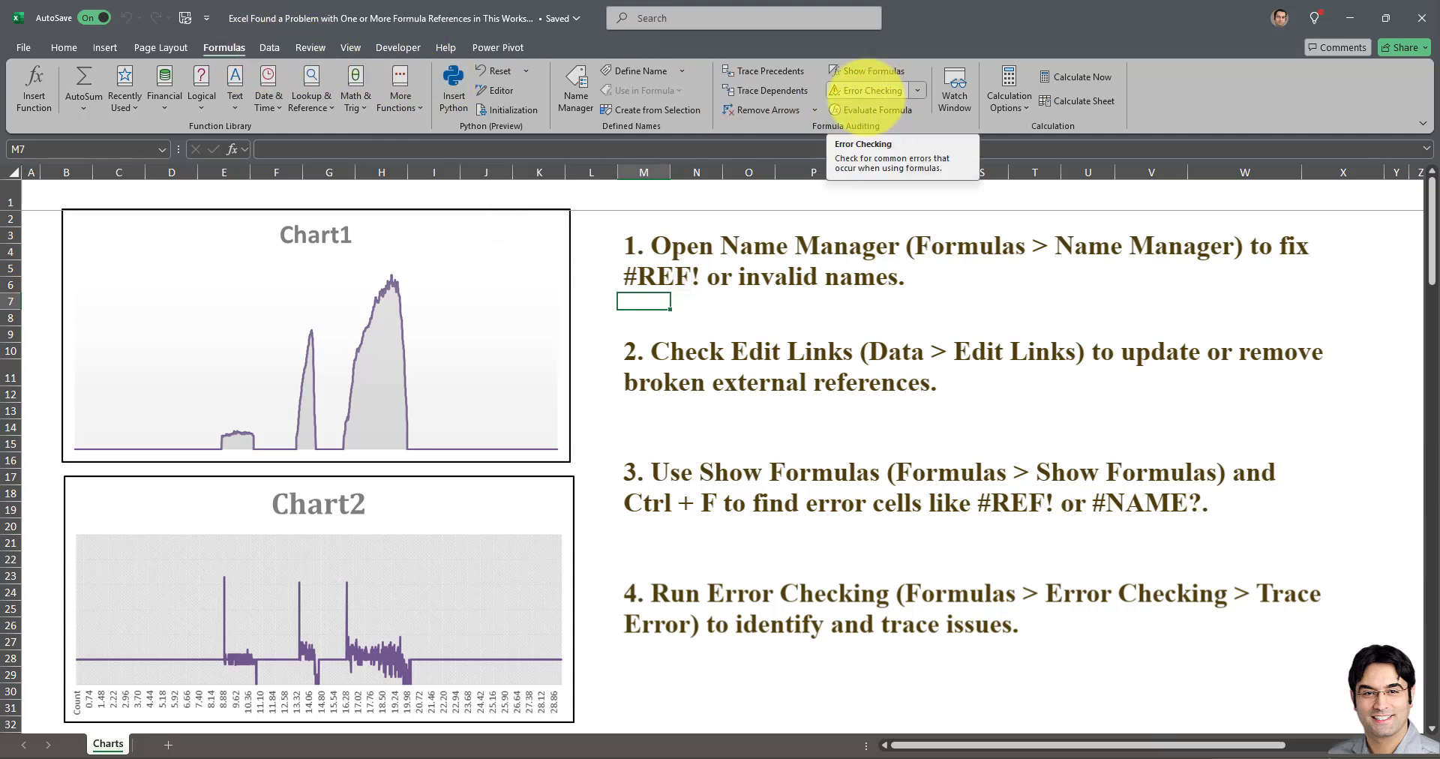